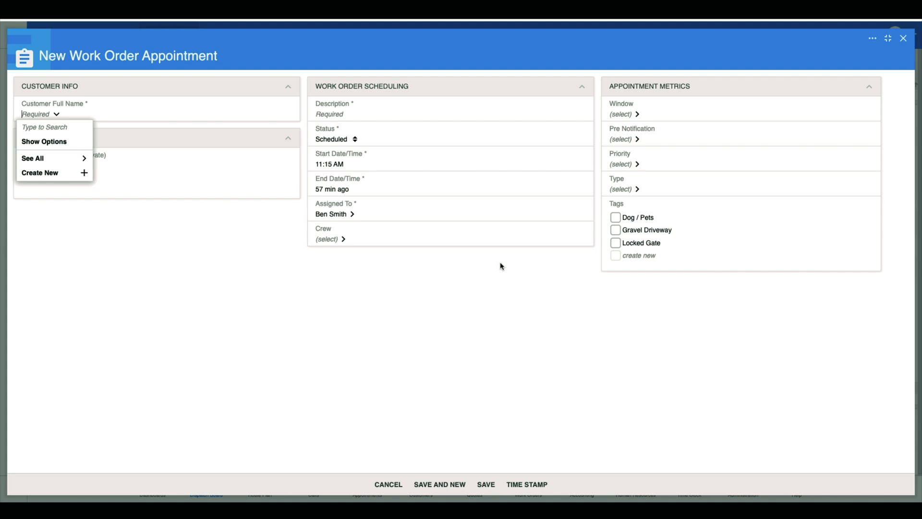
pyautogui.write('but')
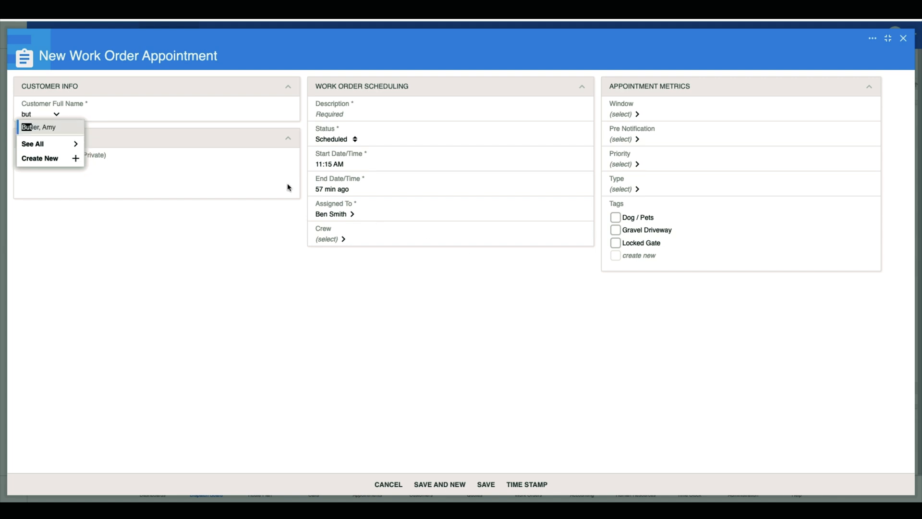
pyautogui.click(38, 127)
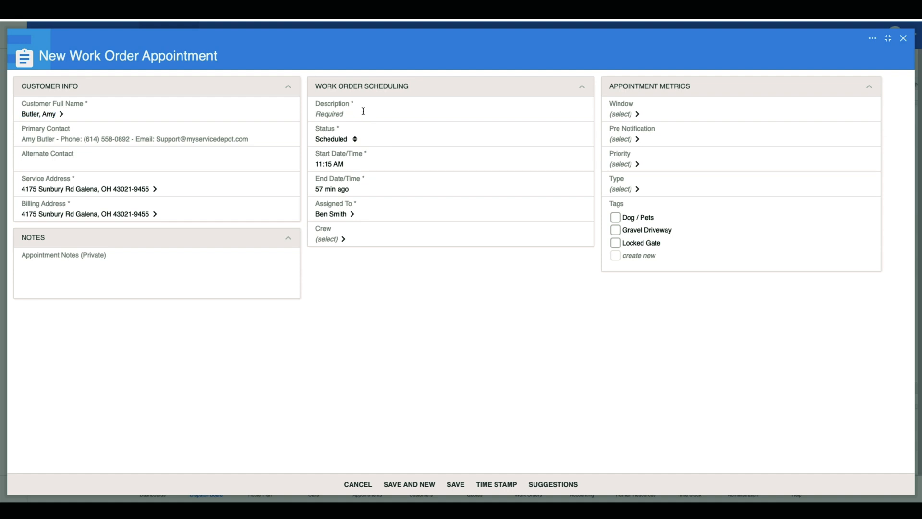
pyautogui.write('Plumbing Repair')
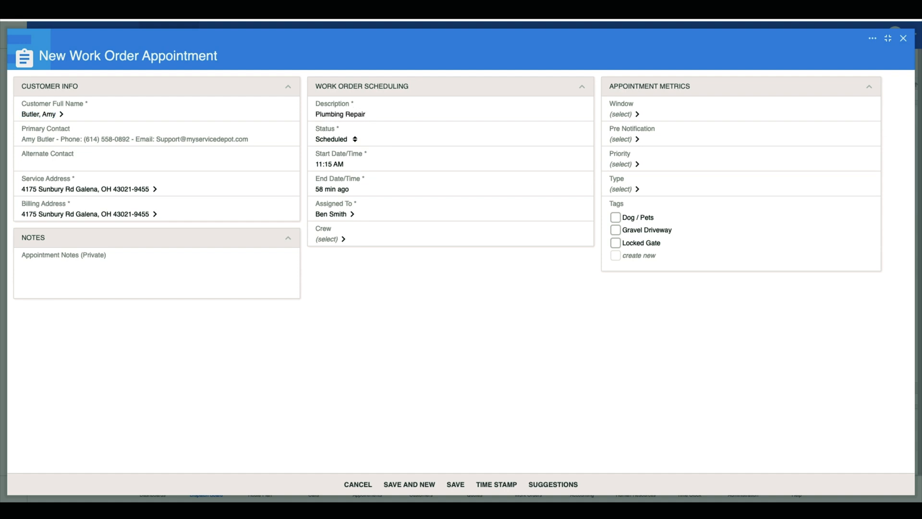
pyautogui.moveTo(443, 487)
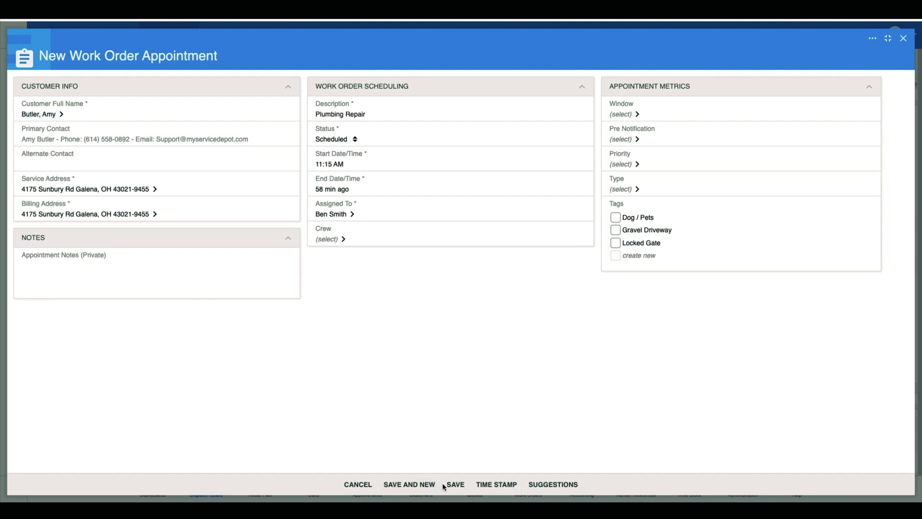
pyautogui.click(454, 484)
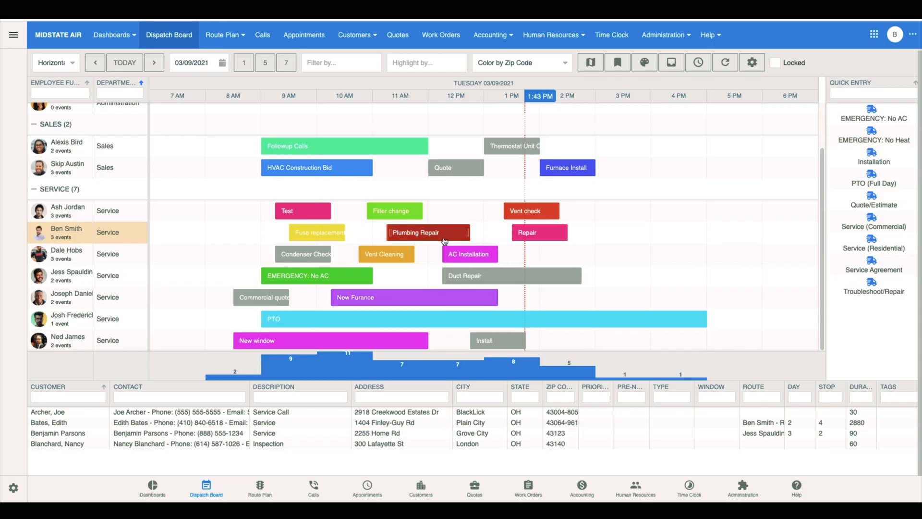
# View the Plumbing Repair appointment details and load its work order with the Kohler fill valve kit item.
pyautogui.click(427, 232)
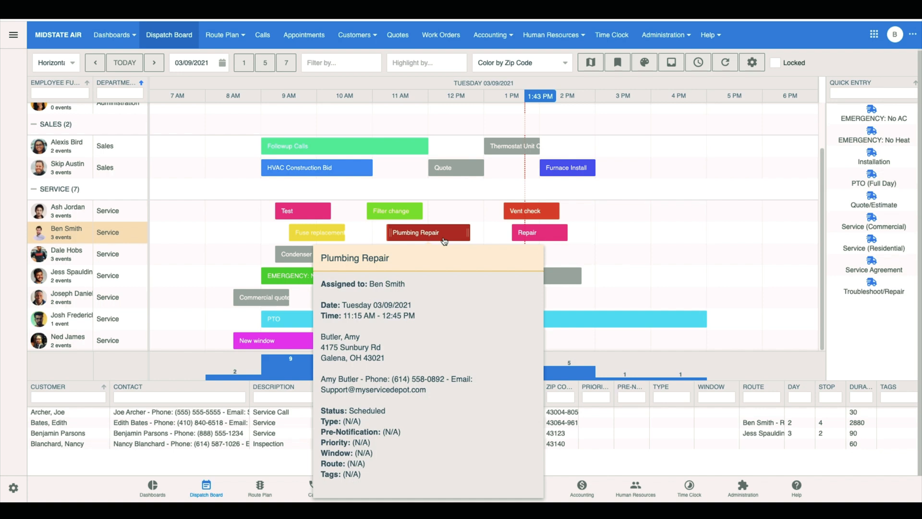
pyautogui.click(428, 232)
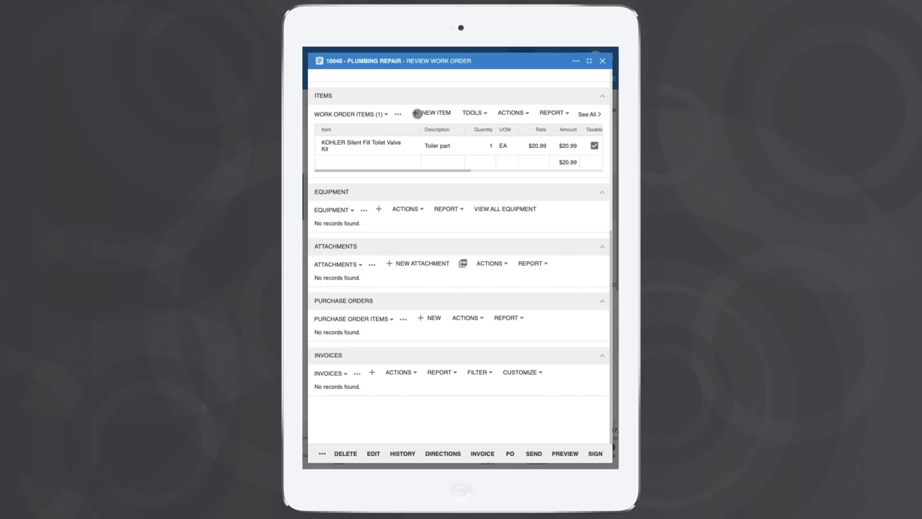
# Add a $99.00 Service Call item from Truck 1, bringing the items total to $119.99.
pyautogui.click(417, 112)
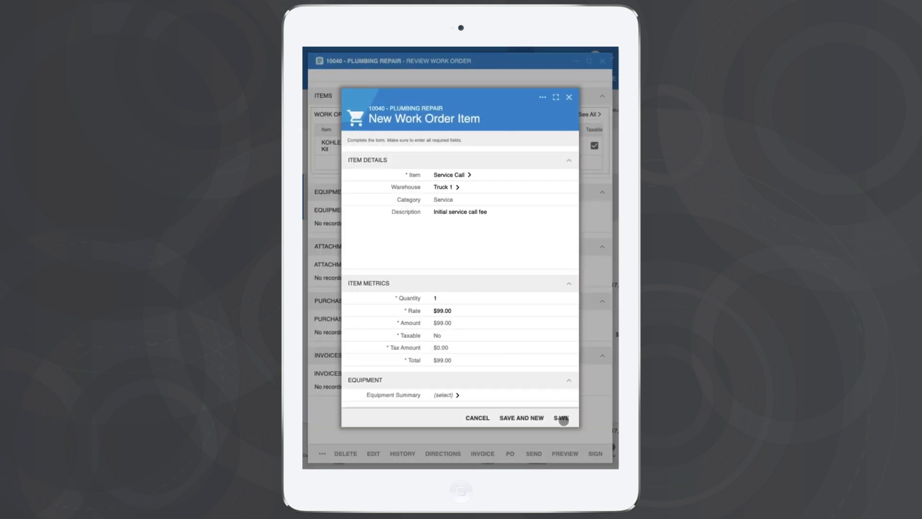
pyautogui.click(560, 418)
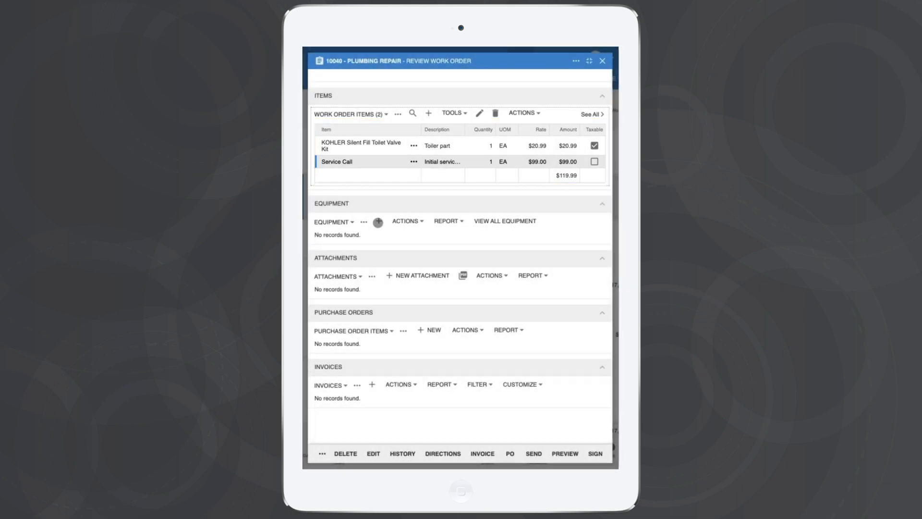
# Save a Kohler Santa Rosa 1.28 GPF toilet in the Hallway Bathroom as equipment and start its camera photo.
pyautogui.click(378, 222)
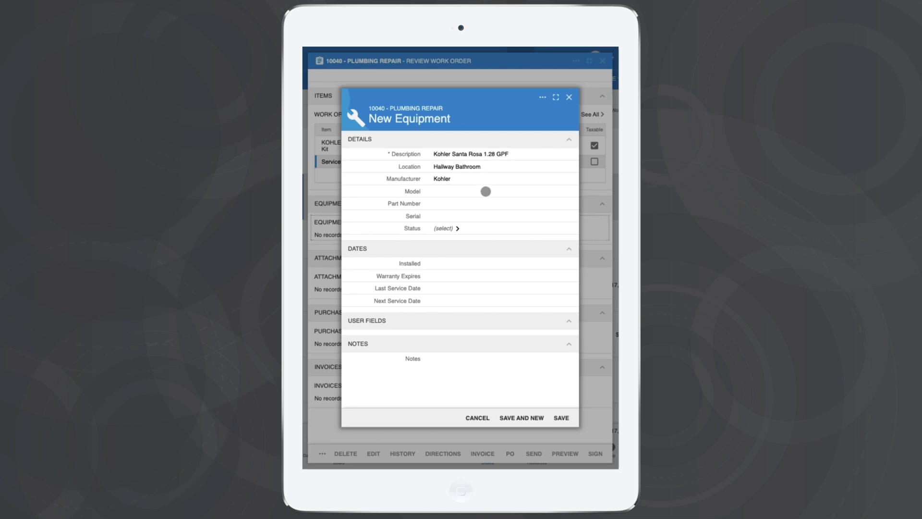
pyautogui.click(559, 418)
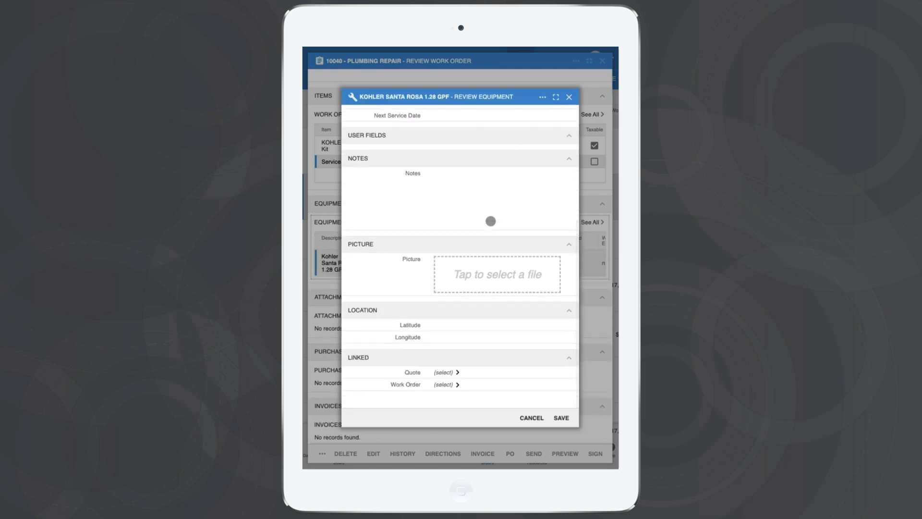
pyautogui.click(497, 274)
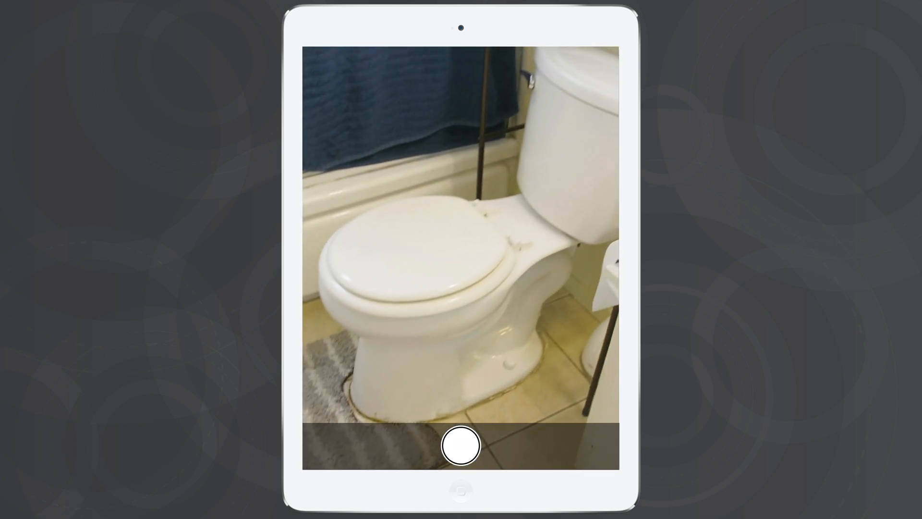